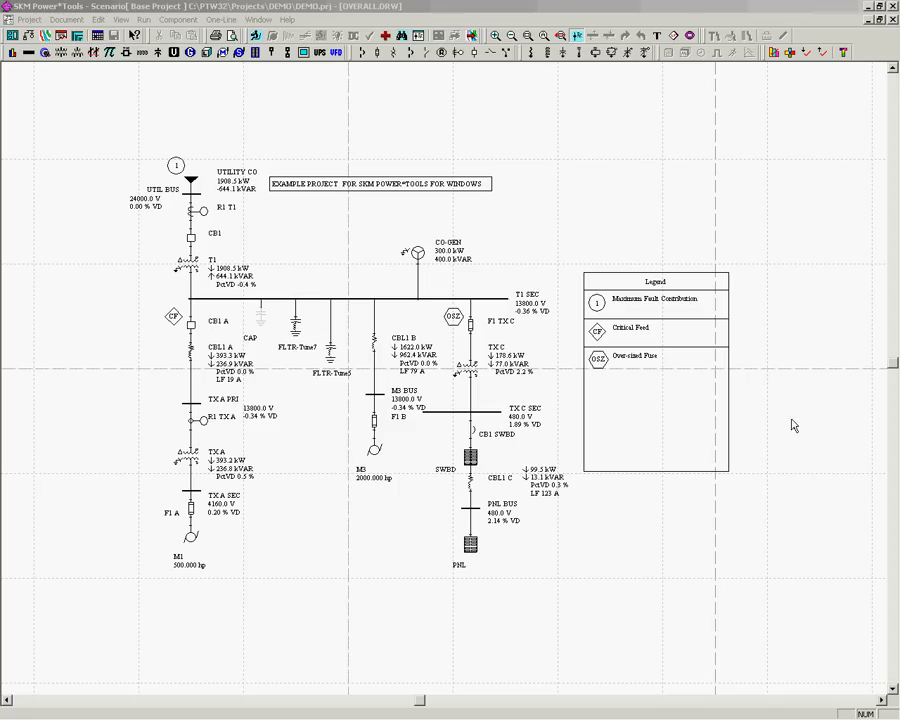
mouse_move(500, 410)
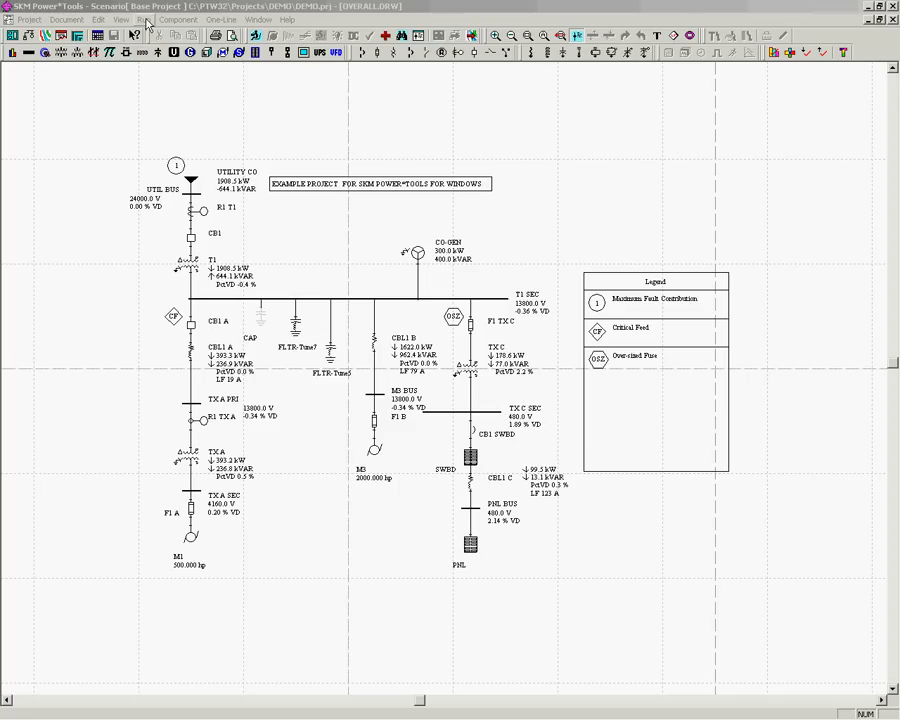
- Run the Arc Flash Evaluation from the Run menu, bringing up the M3 BUS label preview
left_click(144, 20)
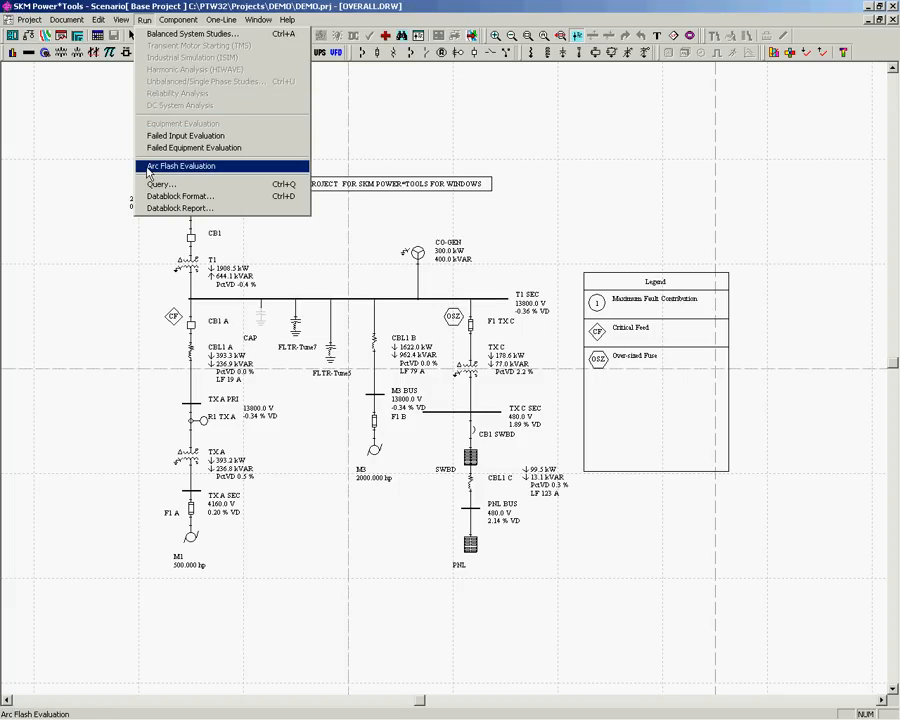
left_click(180, 166)
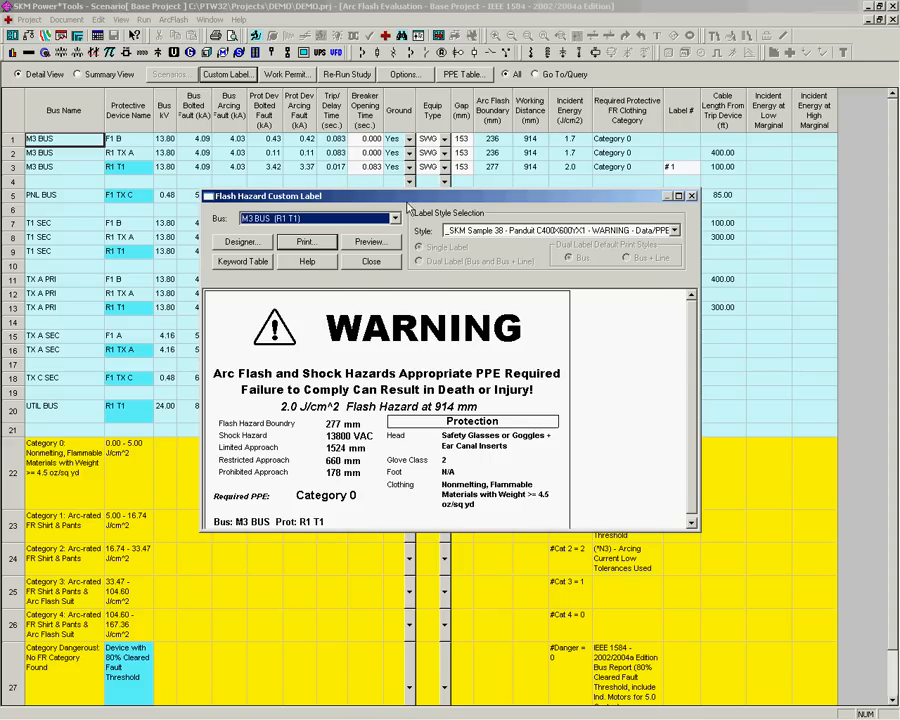
- Expand the Style list in Label Style Selection to show available templates
left_click(670, 230)
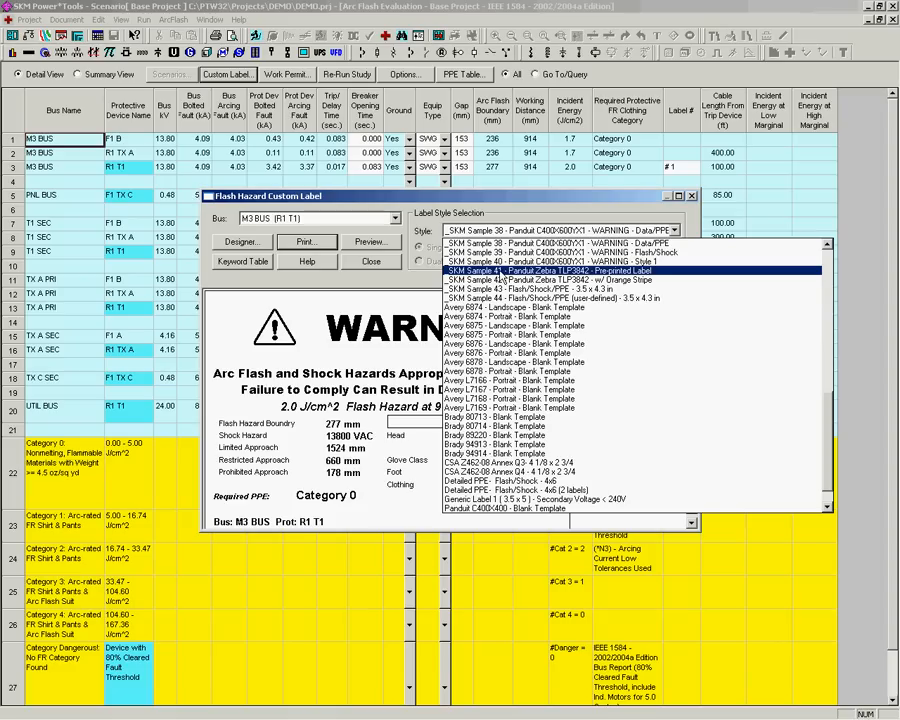
- Choose the 'SKM Sample 30 - Panduit WARNING - Data/PPE' template for the M3 BUS label
scroll("up", 3)
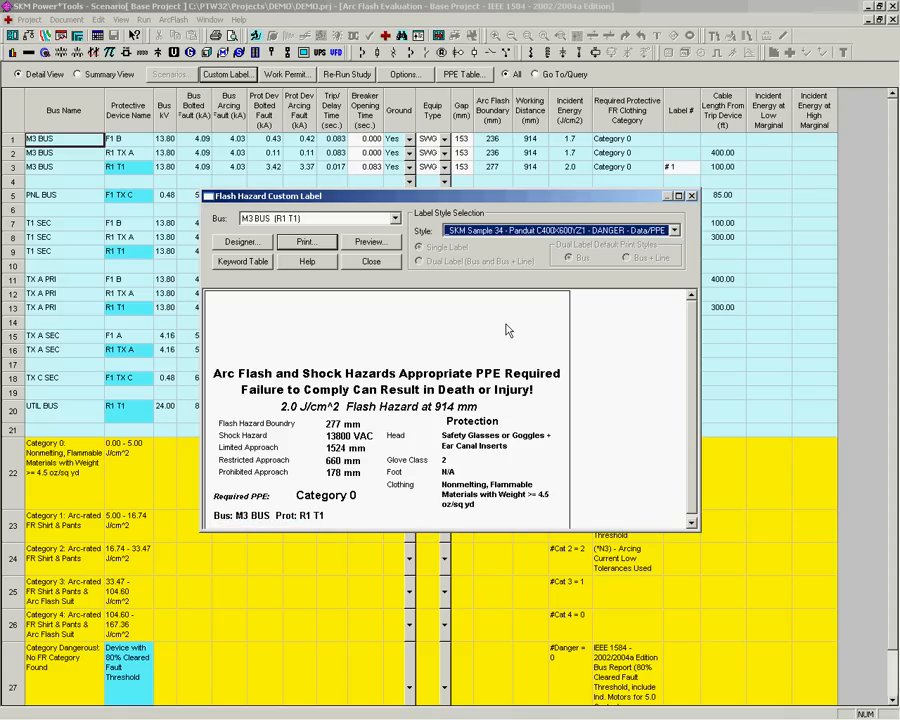
mouse_move(496, 320)
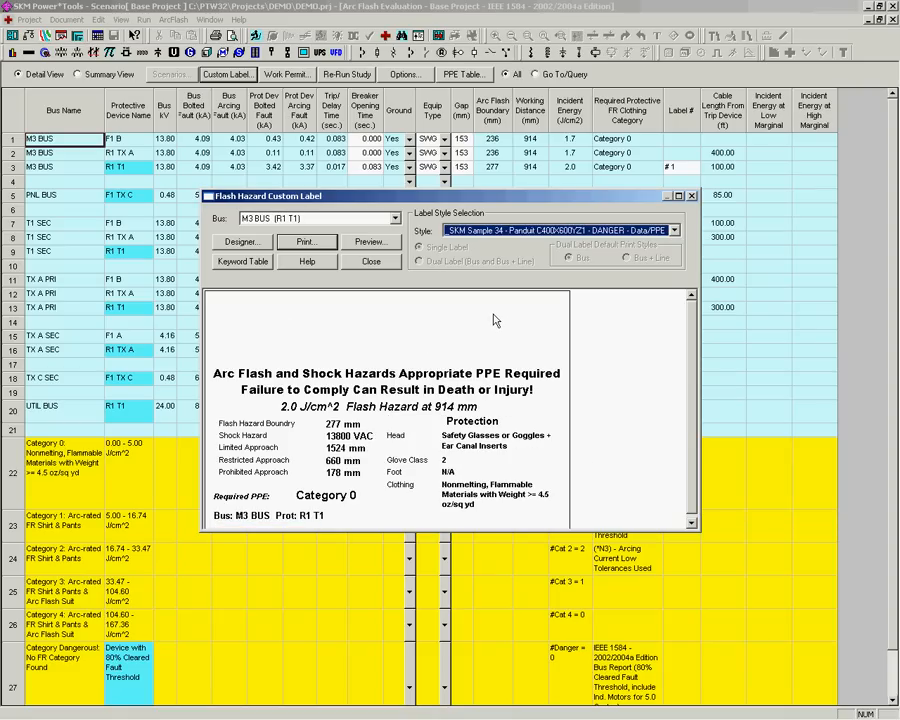
left_click(672, 232)
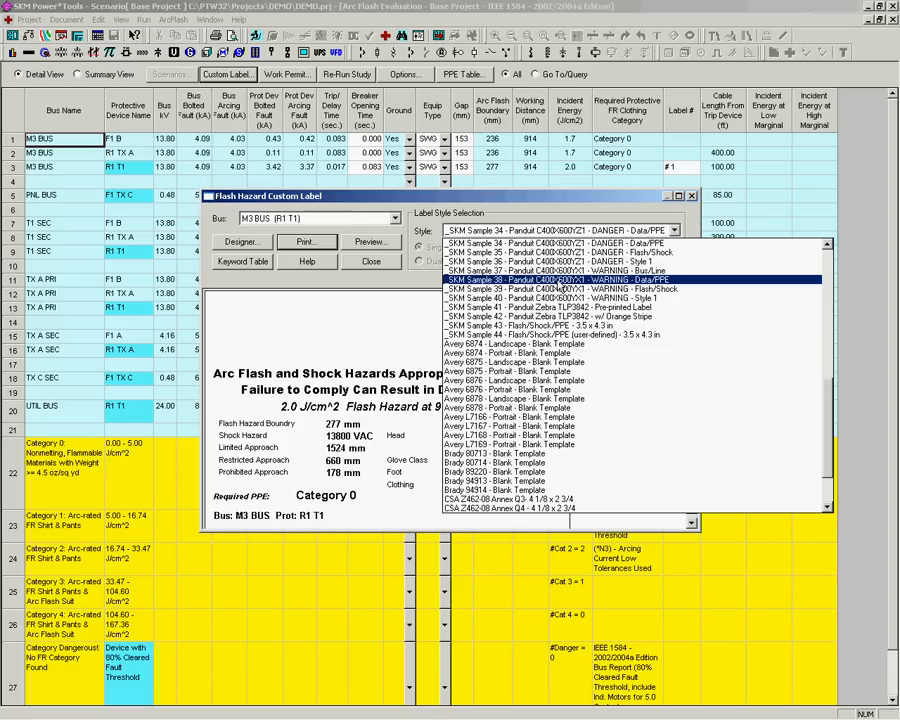
left_click(560, 280)
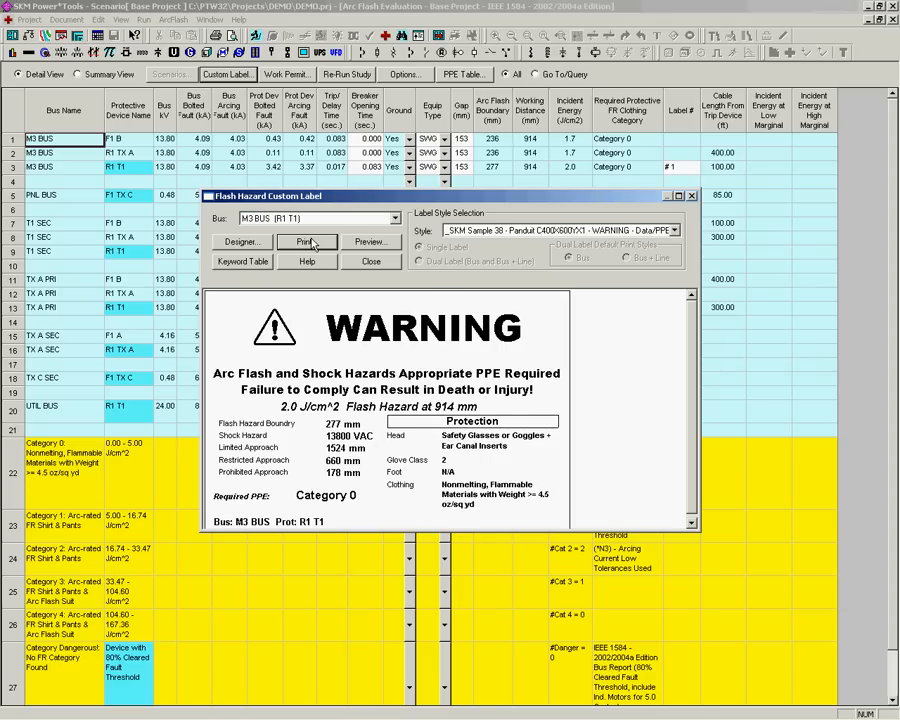
- Start a group print of the seven bus warning labels and continue to the Windows Print dialog
left_click(304, 240)
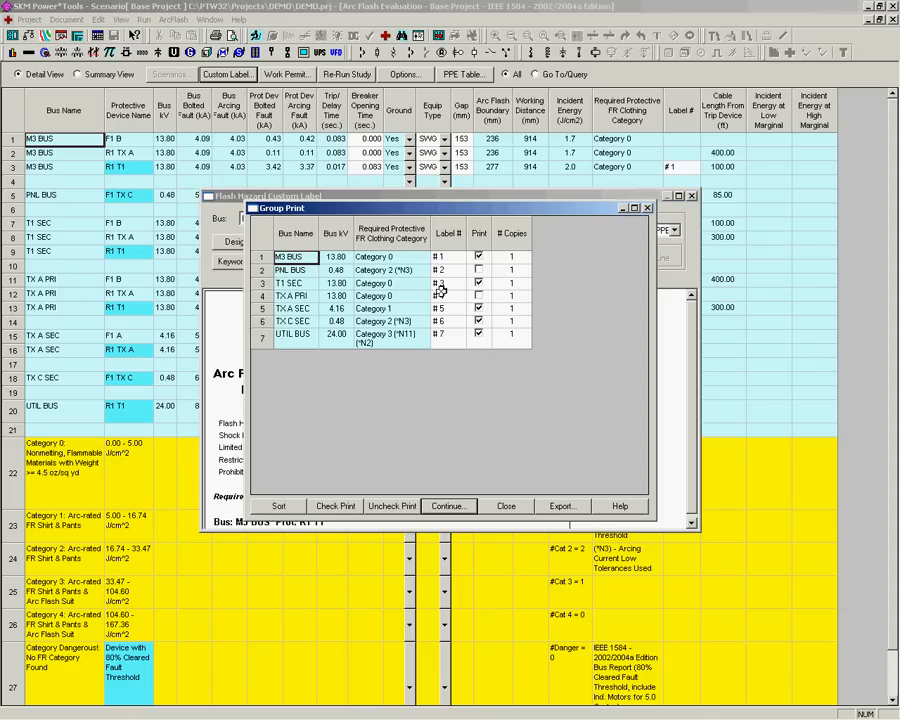
left_click(478, 284)
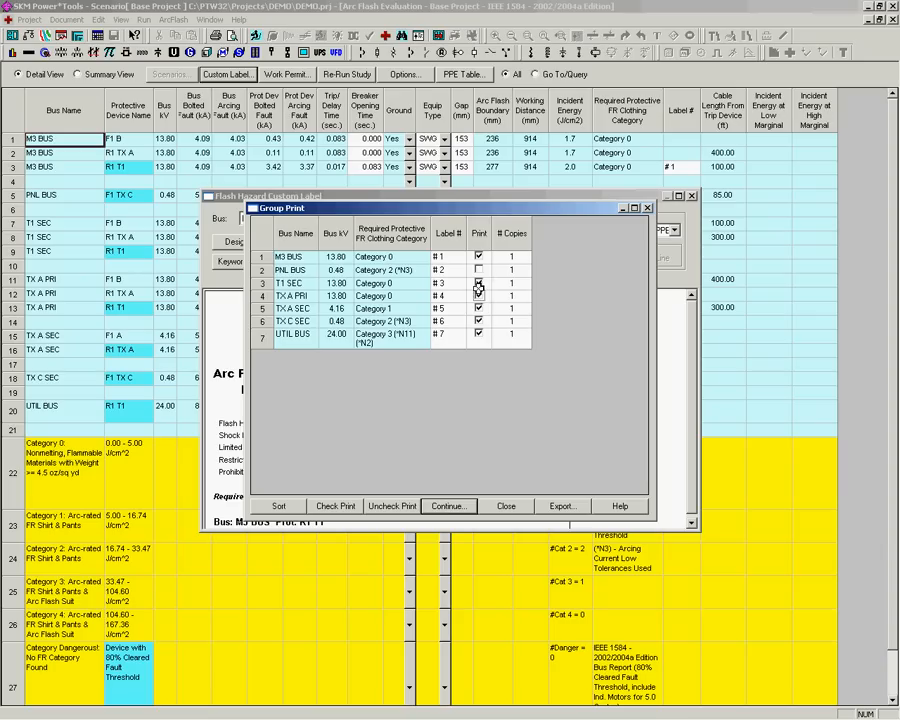
left_click(480, 270)
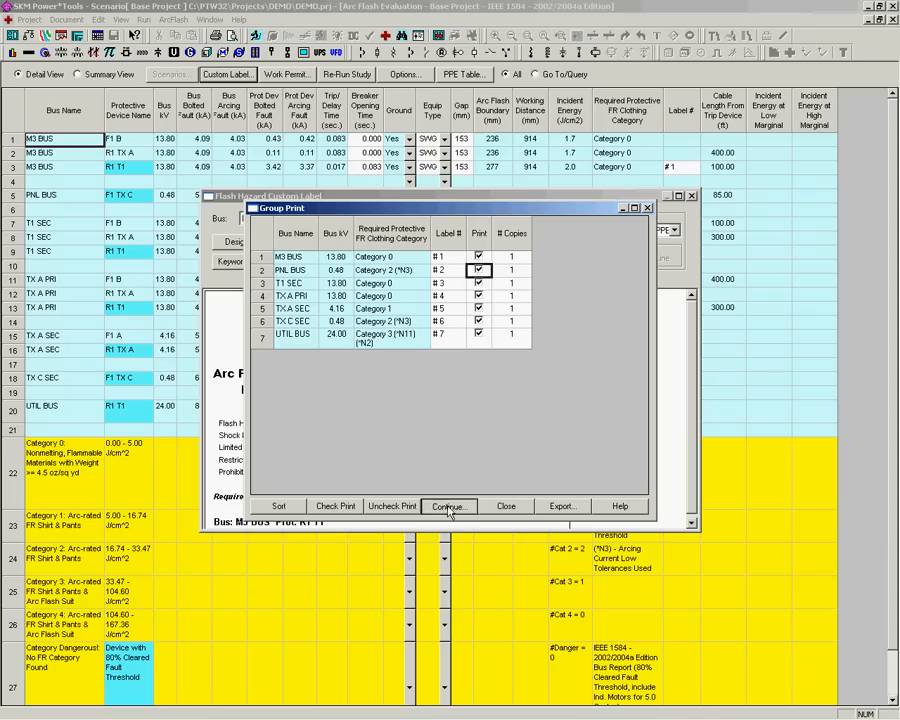
left_click(448, 506)
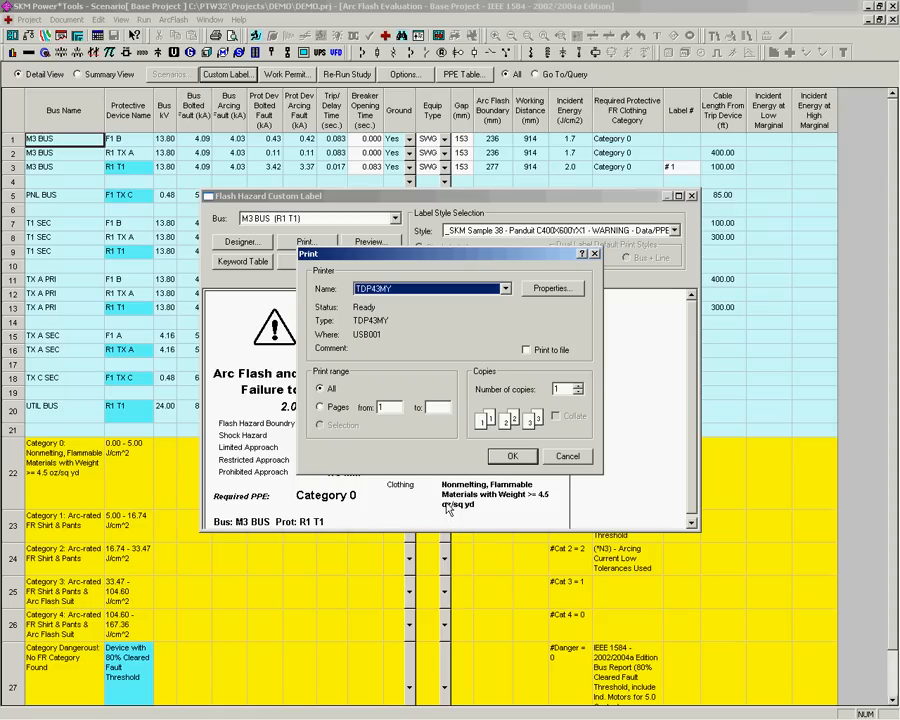